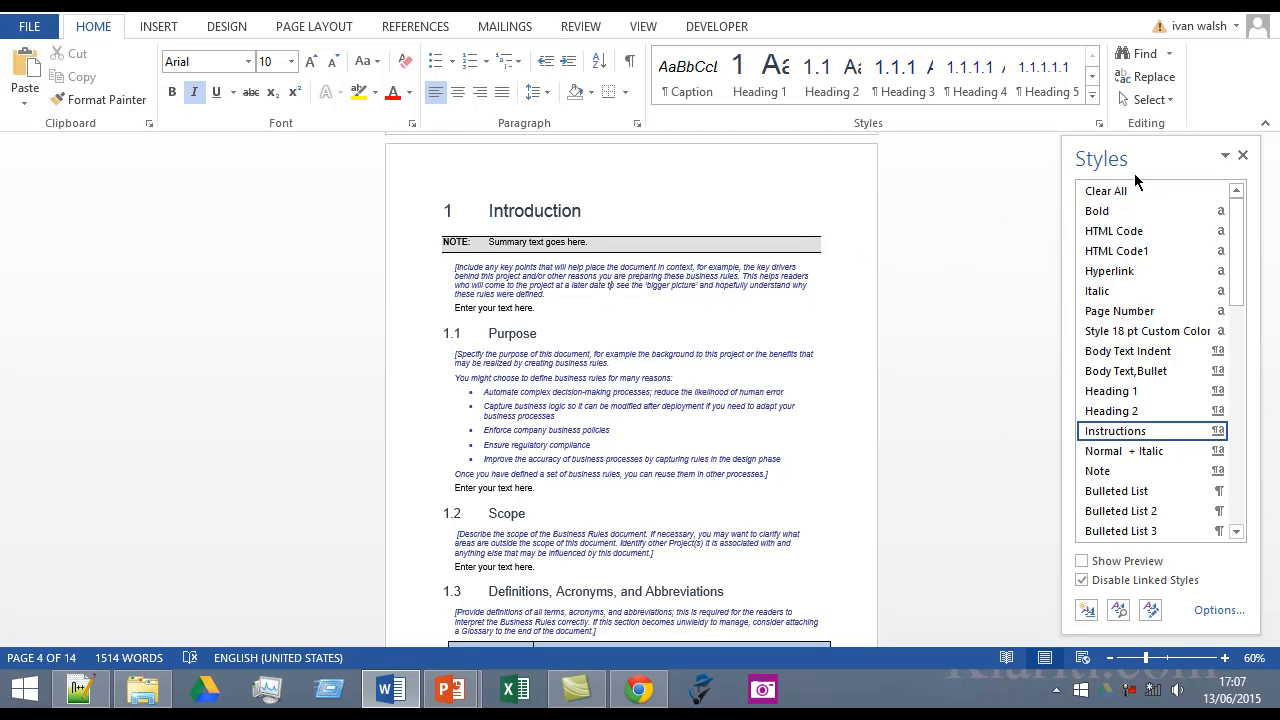
{"action": "mouse_move", "coordinate": [1127, 158]}
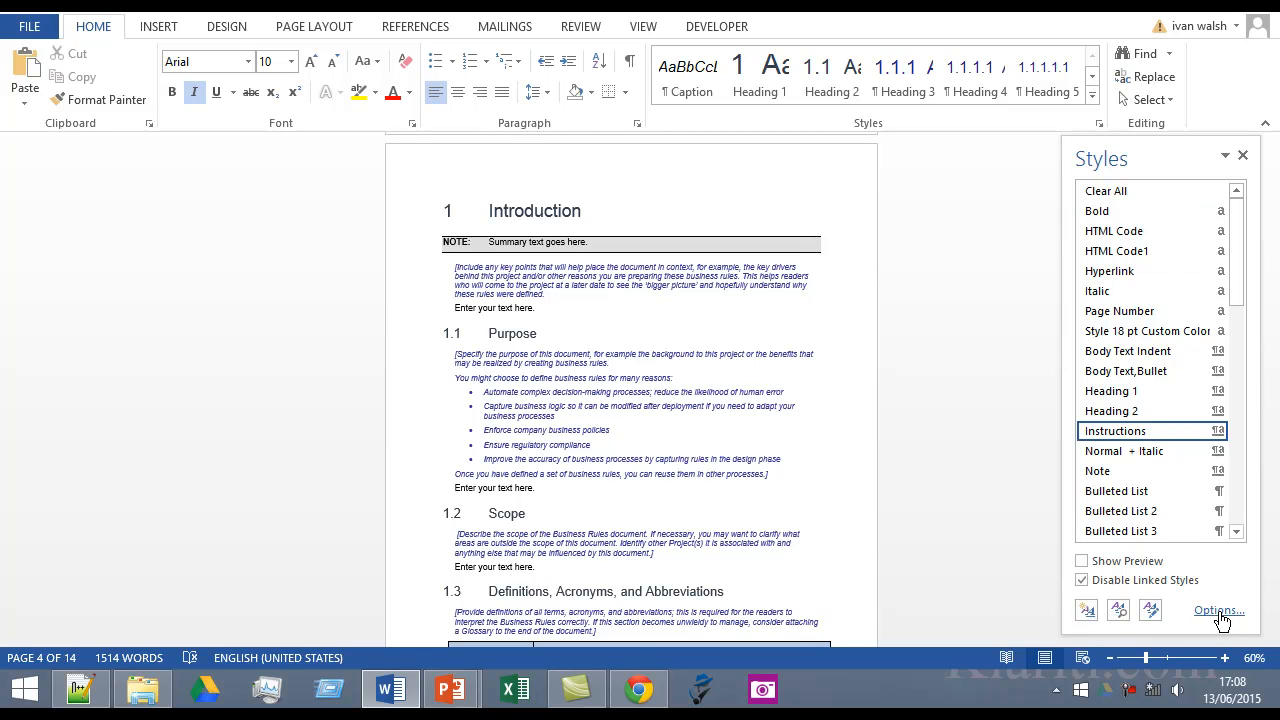
In Style Pane Options, change 'Select styles to show' from styles in use to All styles.
{"action": "left_click", "coordinate": [1218, 610]}
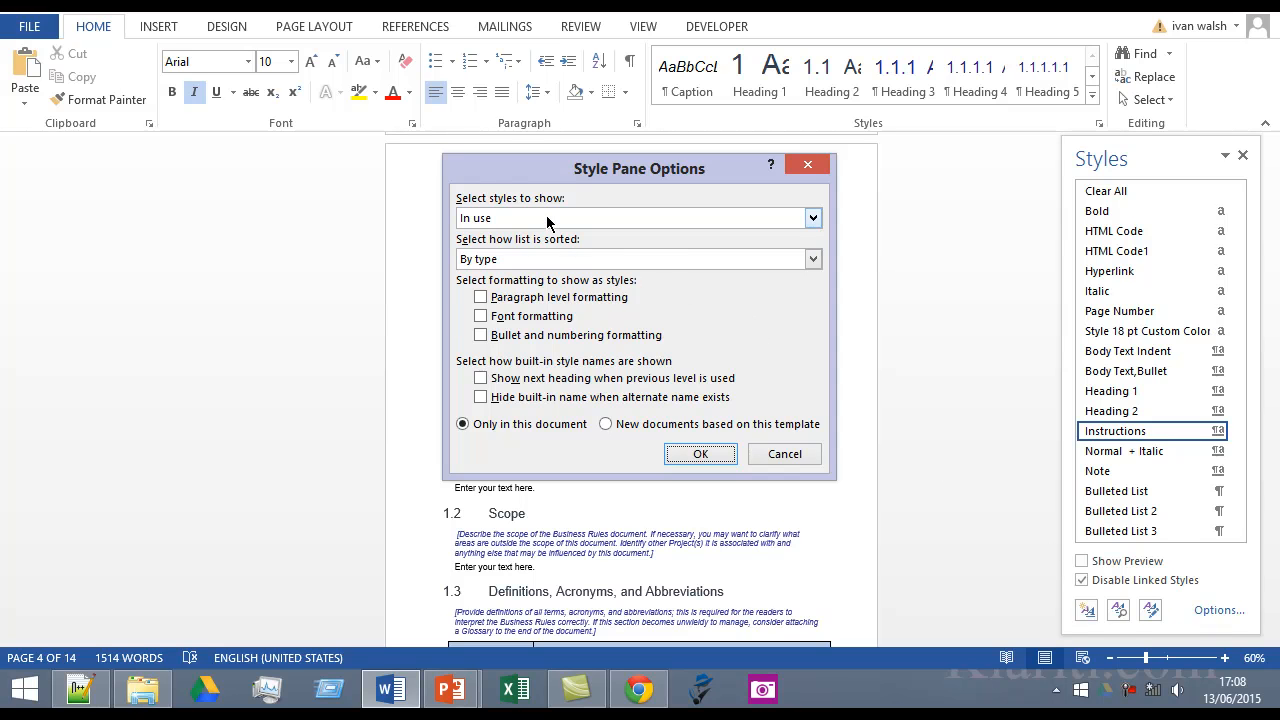
{"action": "left_click", "coordinate": [812, 218]}
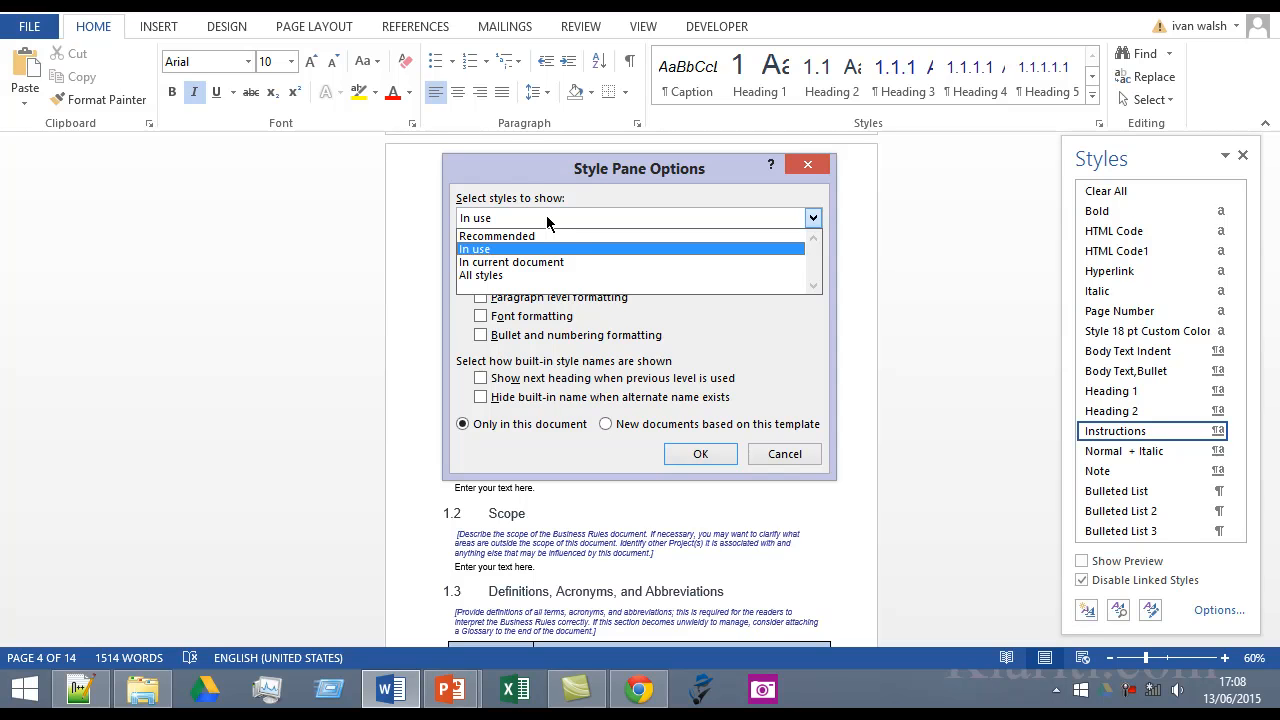
{"action": "mouse_move", "coordinate": [540, 261]}
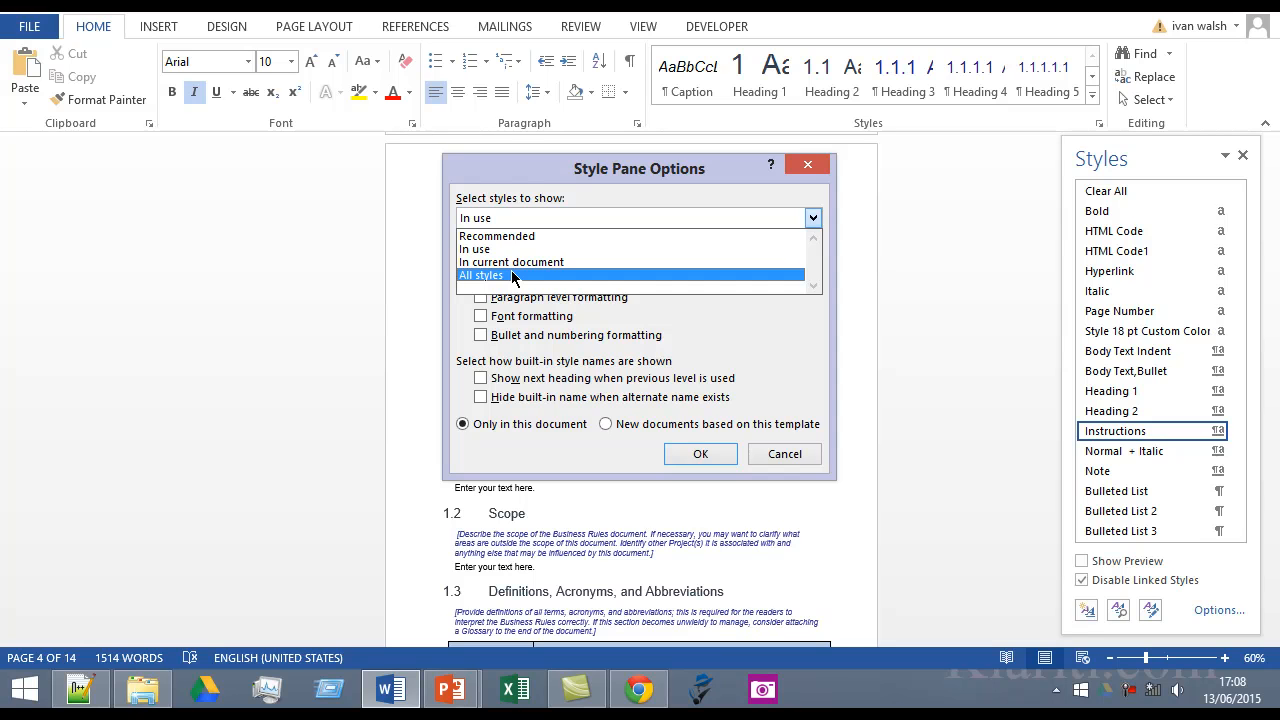
{"action": "left_click", "coordinate": [481, 275]}
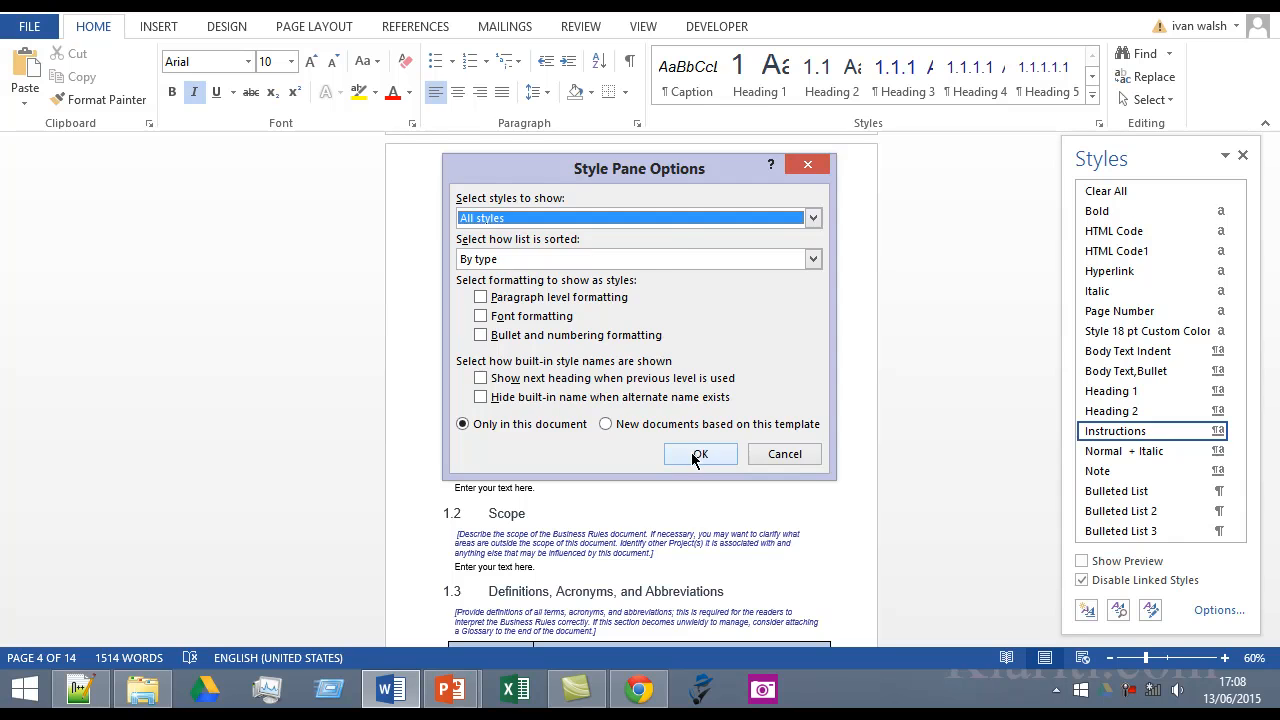
Confirm the All styles setting and scroll through the expanded Styles list.
{"action": "left_click", "coordinate": [700, 454]}
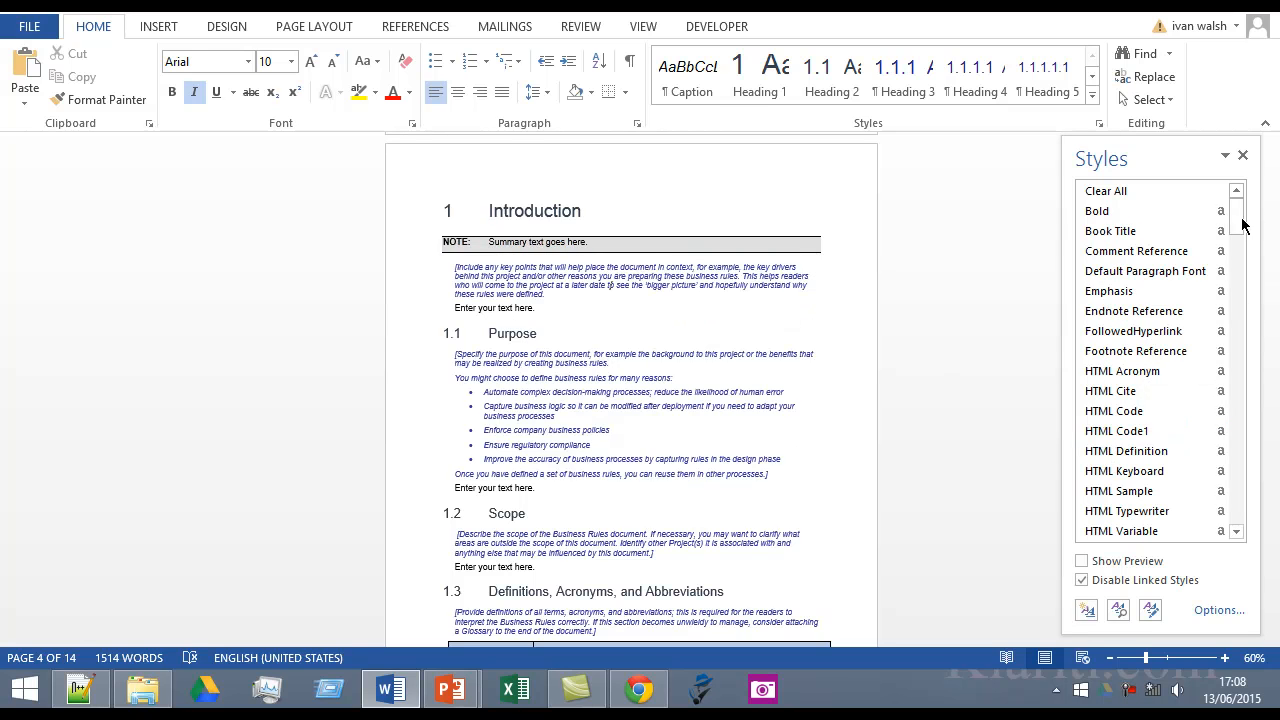
{"action": "scroll", "scroll_direction": "down", "scroll_amount": 3}
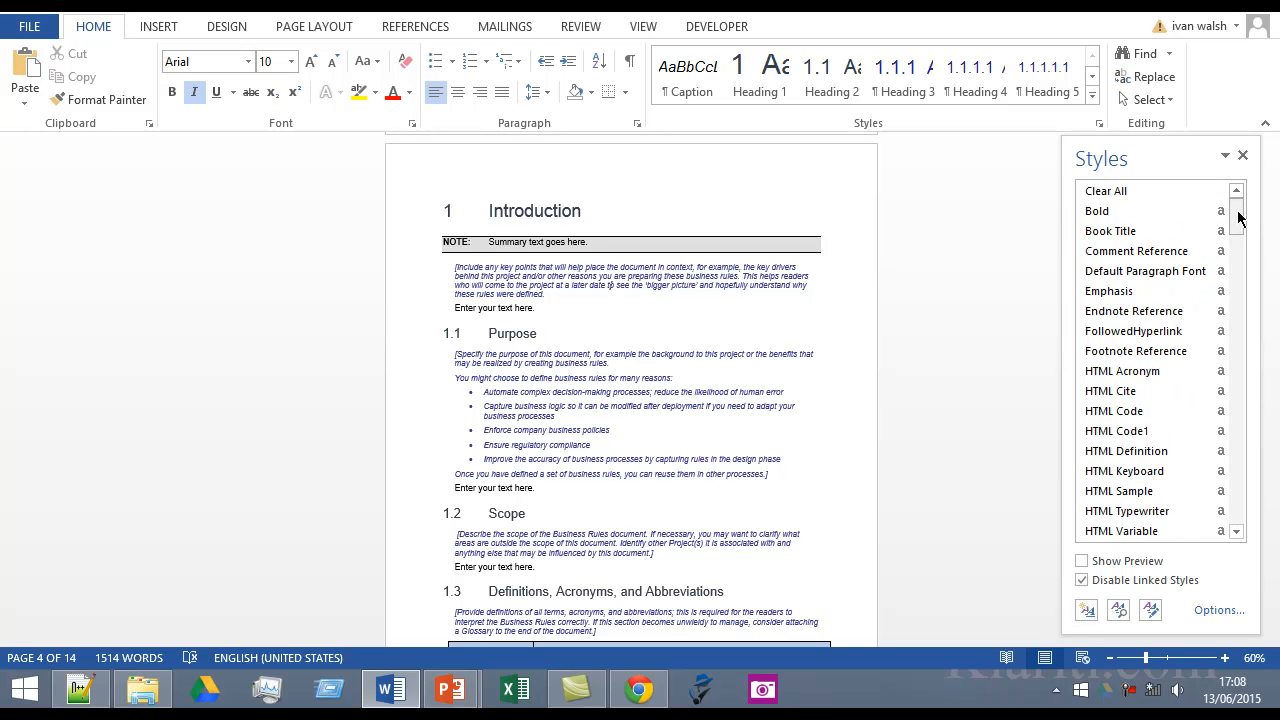
{"action": "scroll", "scroll_direction": "down", "scroll_amount": 3}
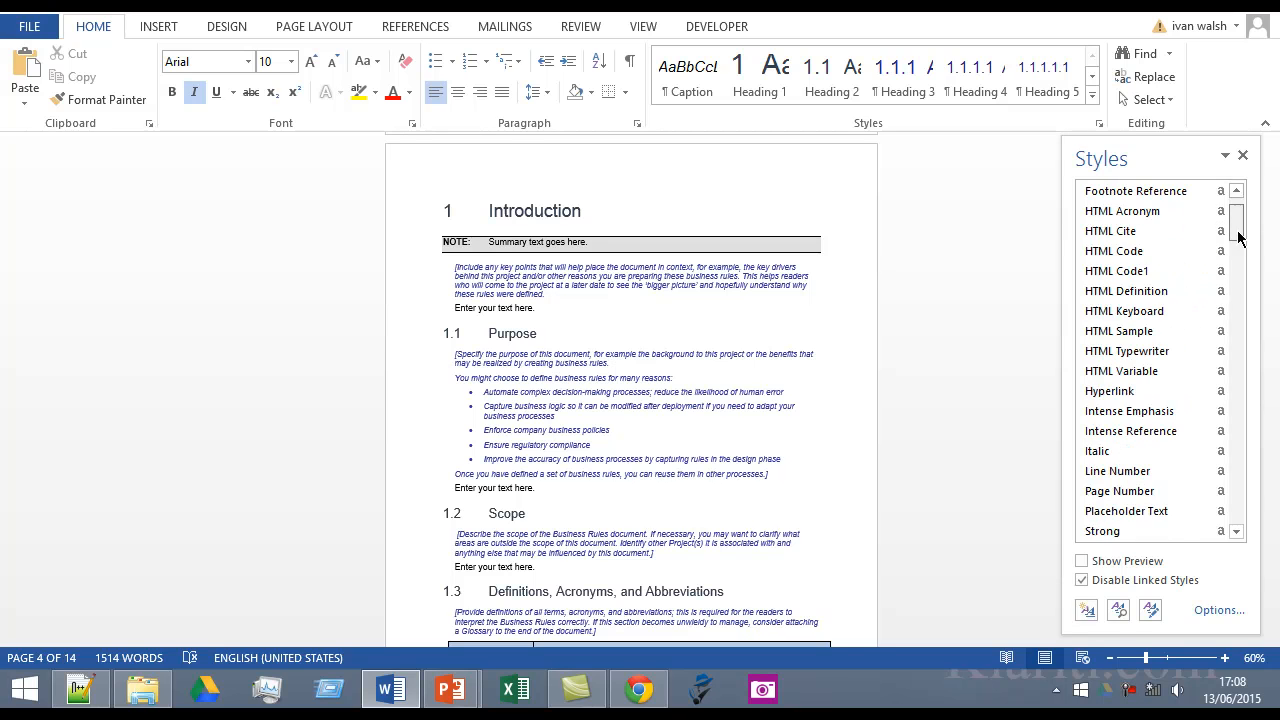
{"action": "scroll", "scroll_direction": "down", "scroll_amount": 3}
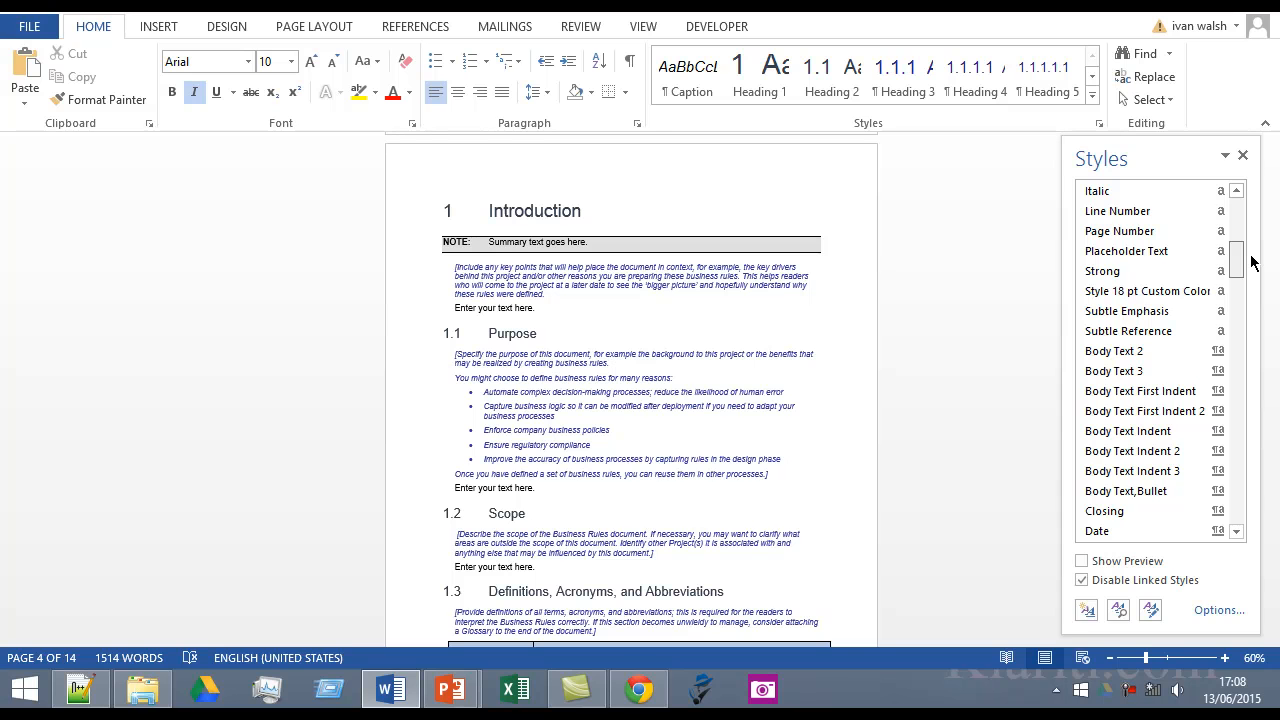
{"action": "scroll", "scroll_direction": "down", "scroll_amount": 3}
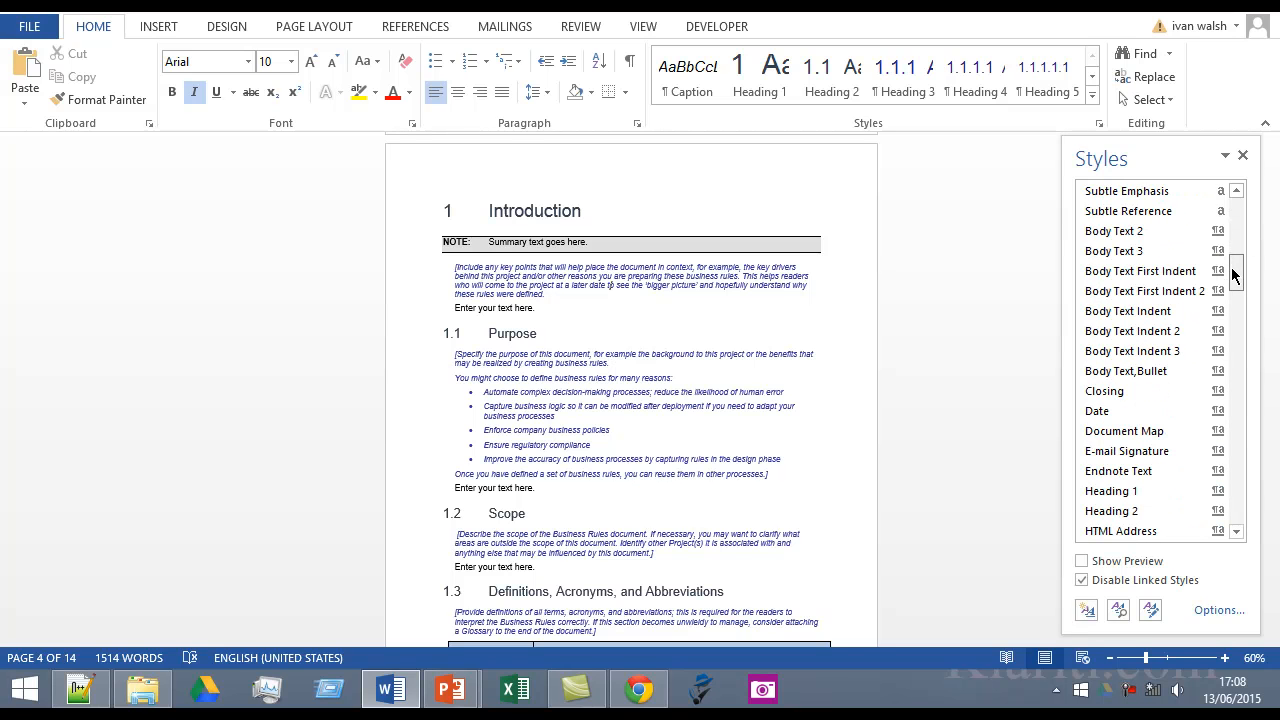
{"action": "mouse_move", "coordinate": [1113, 251]}
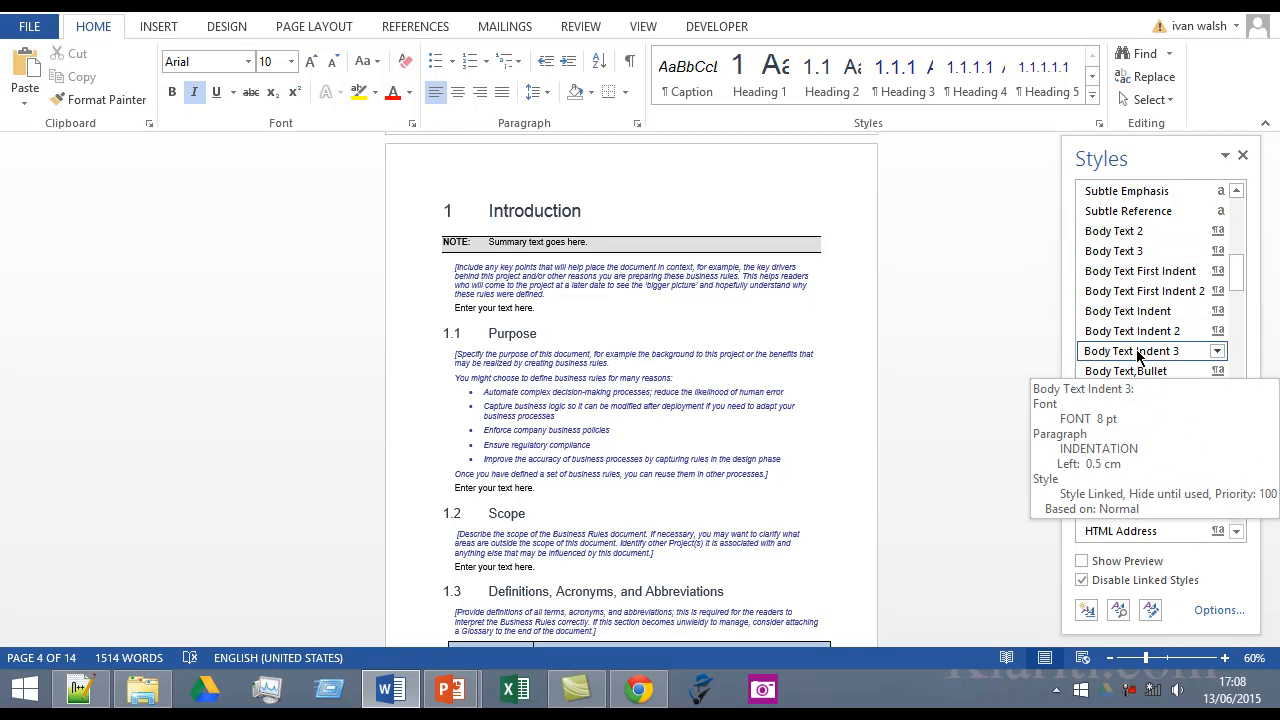
{"action": "mouse_move", "coordinate": [1130, 370]}
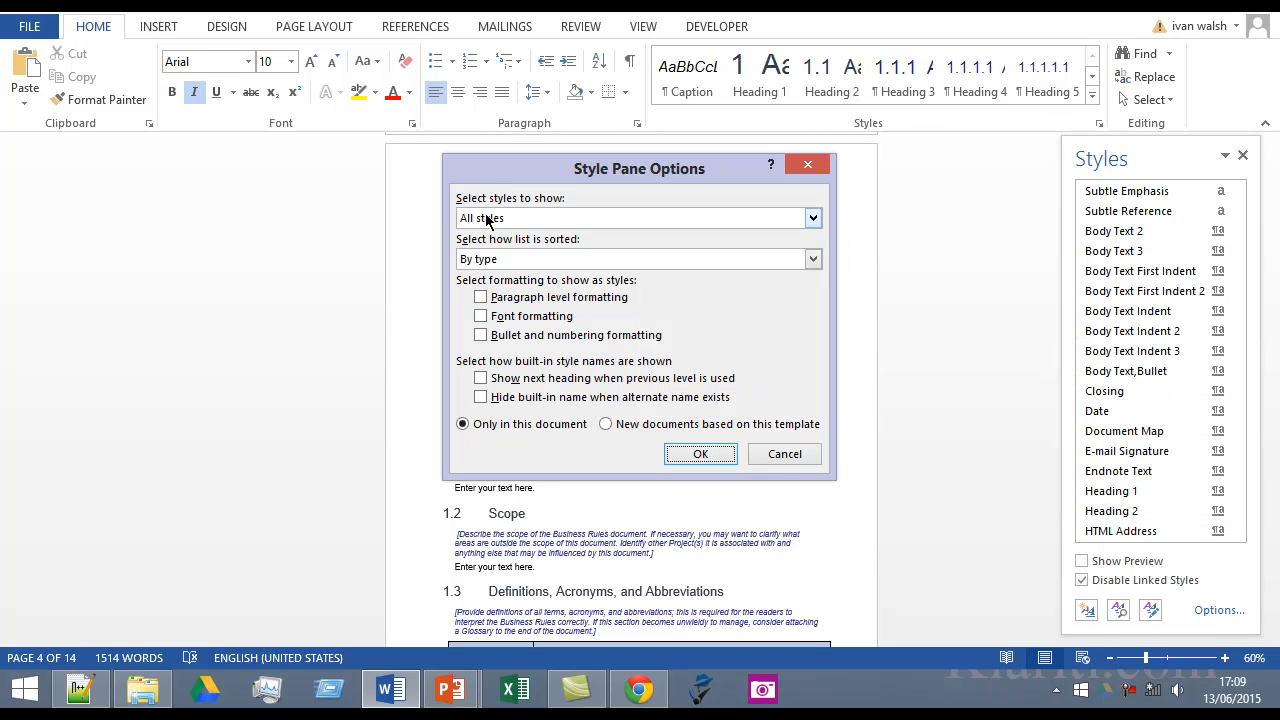
Check the 'Select styles to show' list still reads All styles, then cancel the dialog.
{"action": "left_click", "coordinate": [813, 218]}
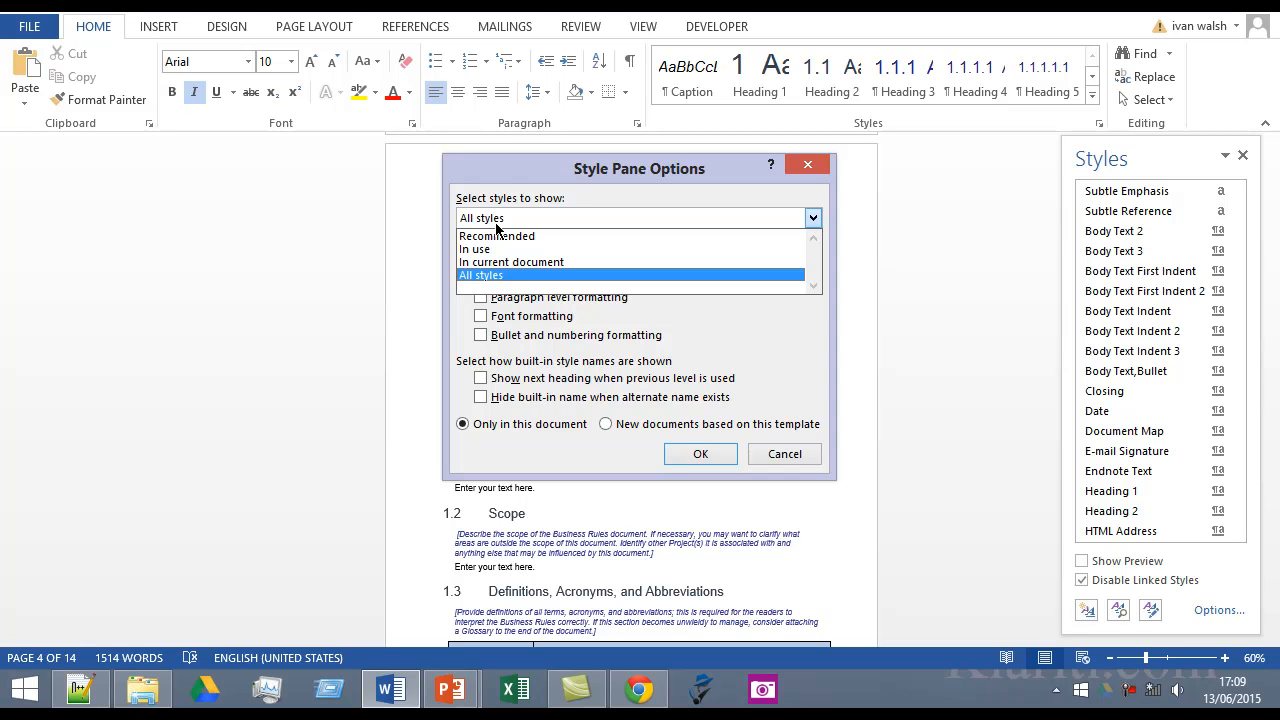
{"action": "mouse_move", "coordinate": [571, 201]}
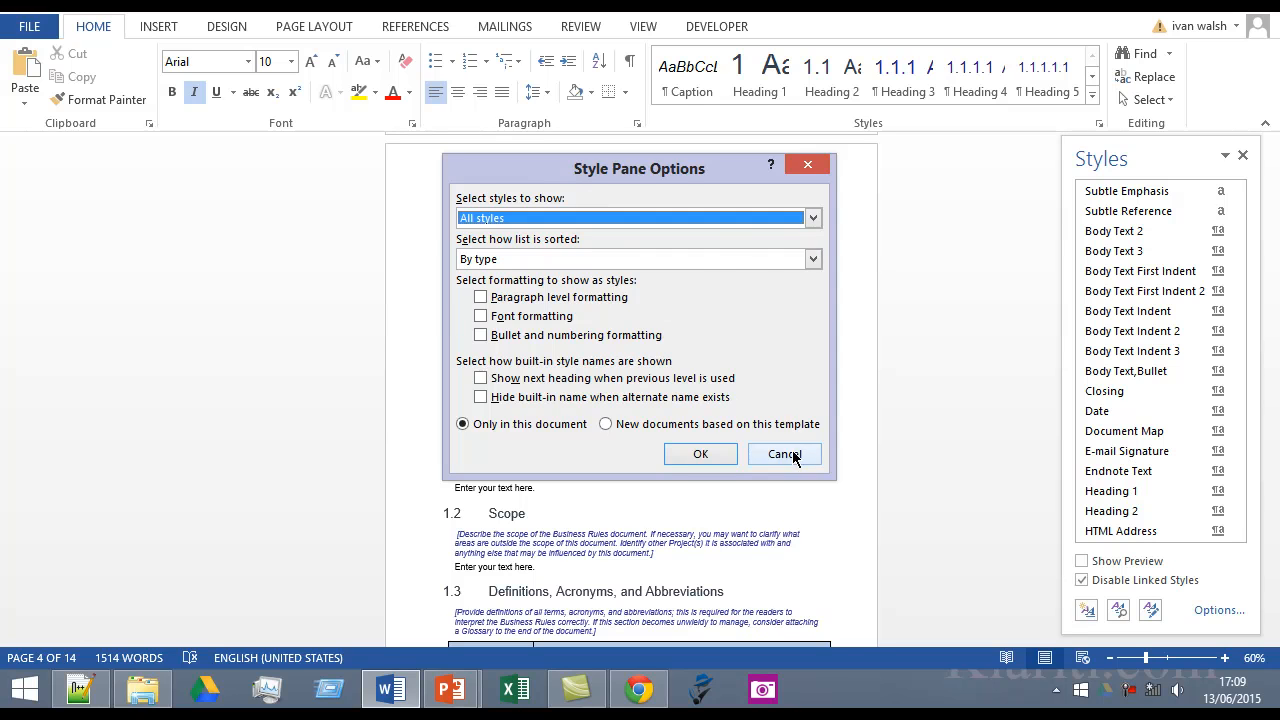
{"action": "left_click", "coordinate": [784, 454]}
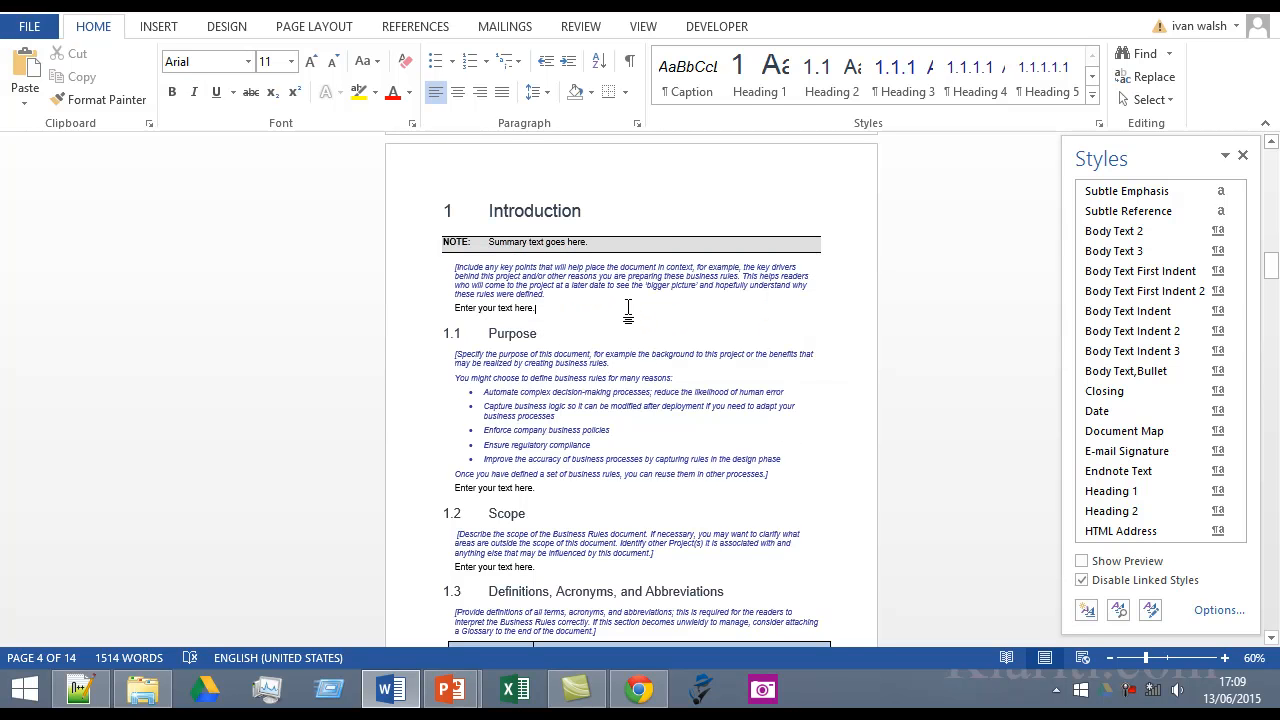